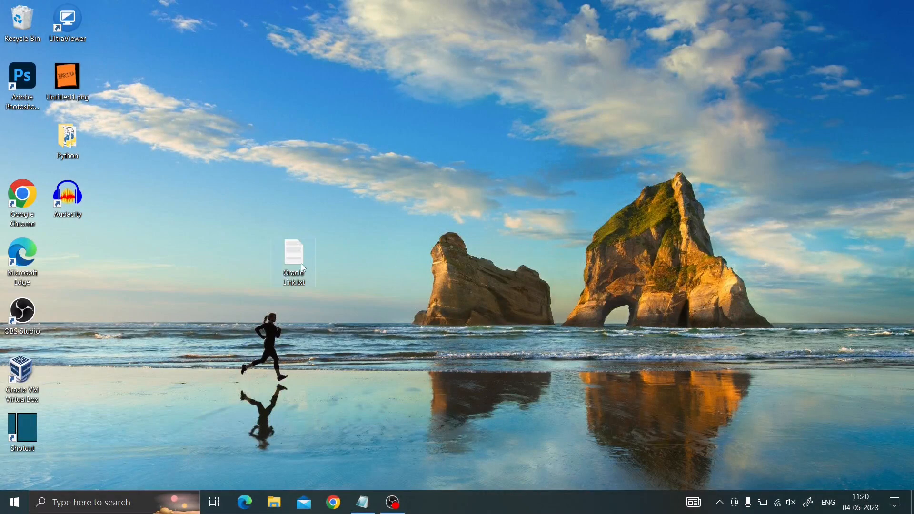
# Step: Copy the tinyurl download link from Oracle Link.txt in Notepad, then minimize Notepad
pyautogui.doubleClick(294, 256)
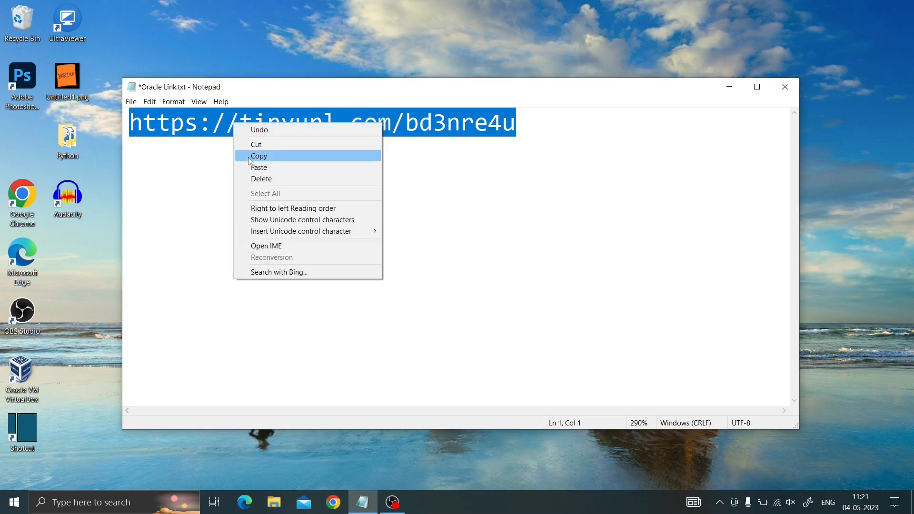
pyautogui.click(259, 155)
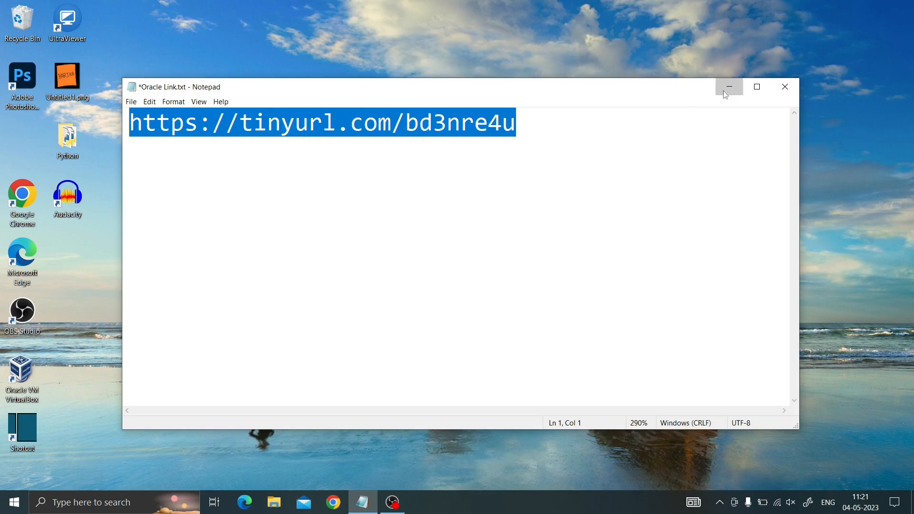
pyautogui.click(727, 86)
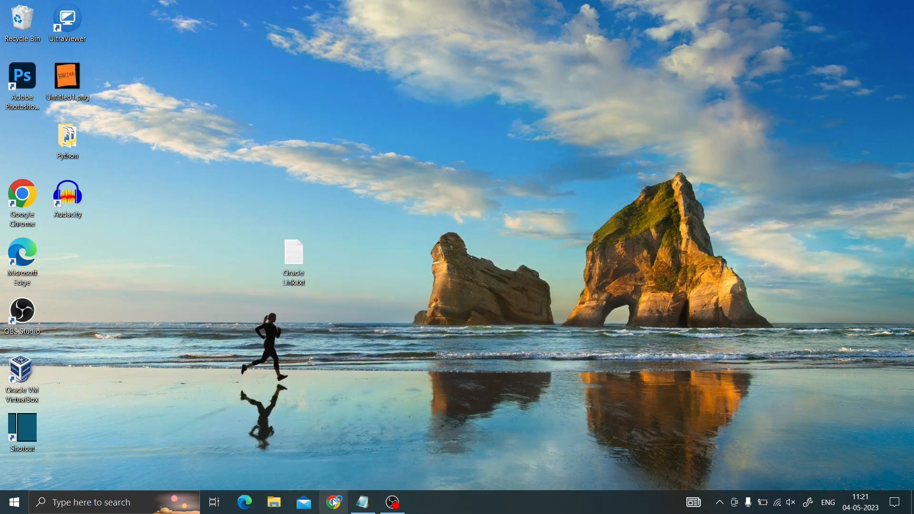
pyautogui.click(332, 502)
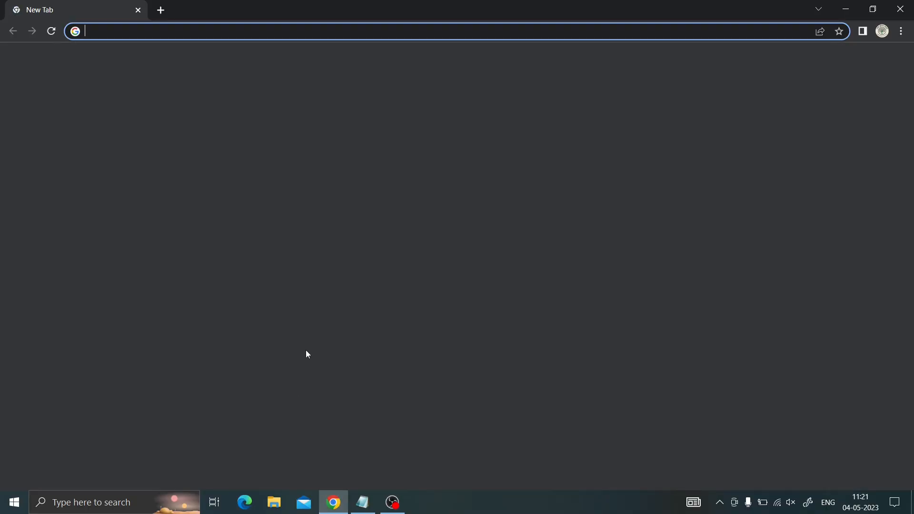
pyautogui.write('https://tinyurl.com/bd3nre4u')
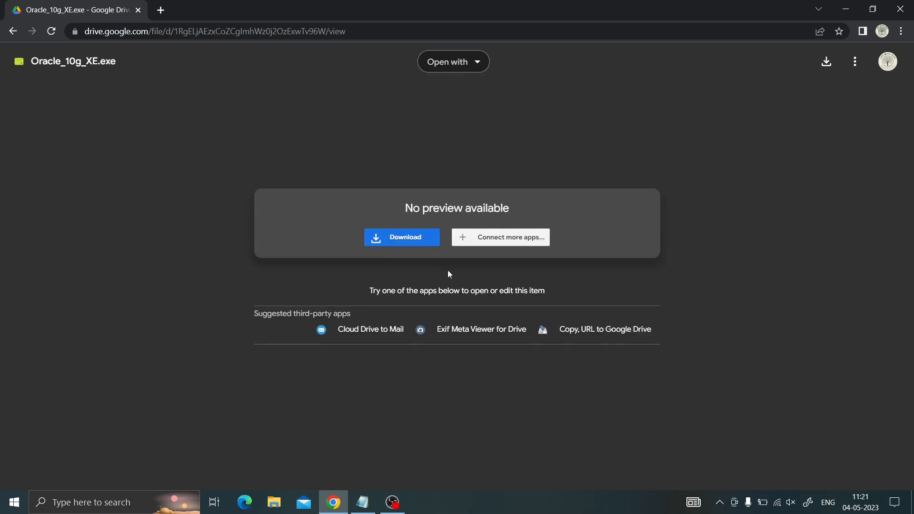
pyautogui.click(402, 237)
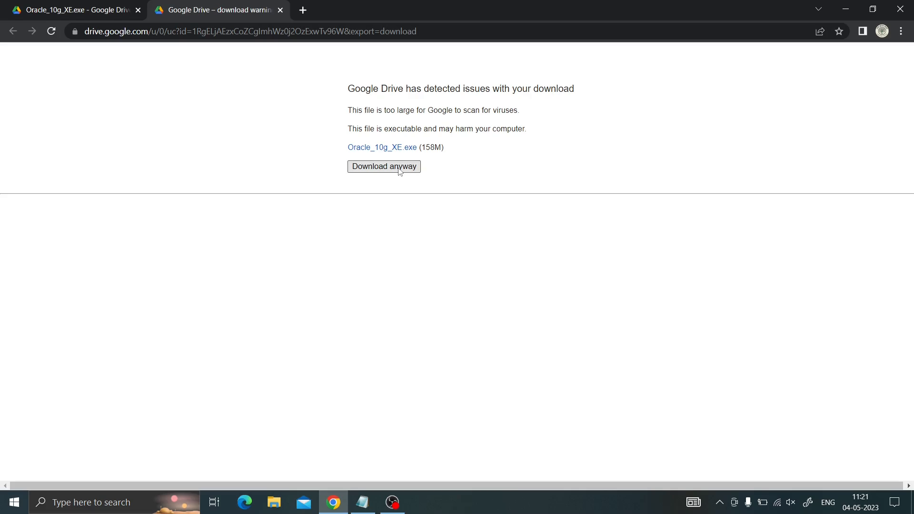
pyautogui.click(384, 167)
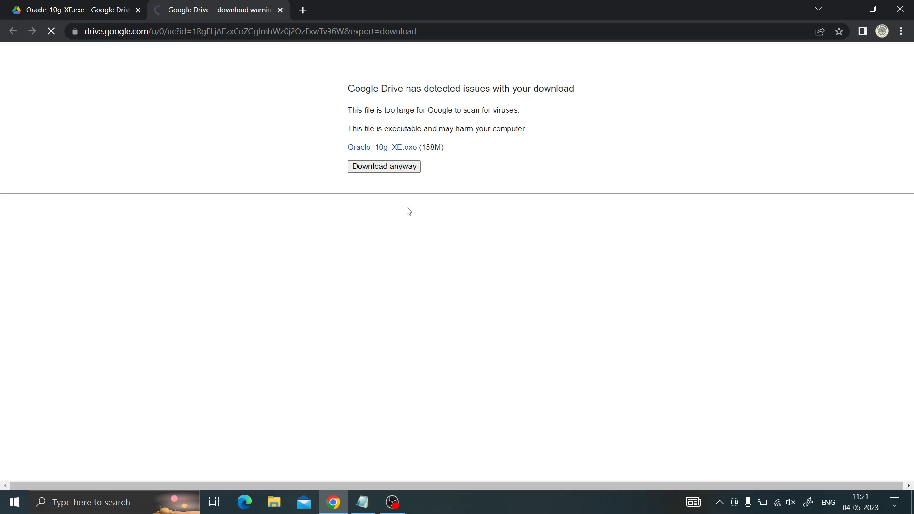
pyautogui.click(384, 166)
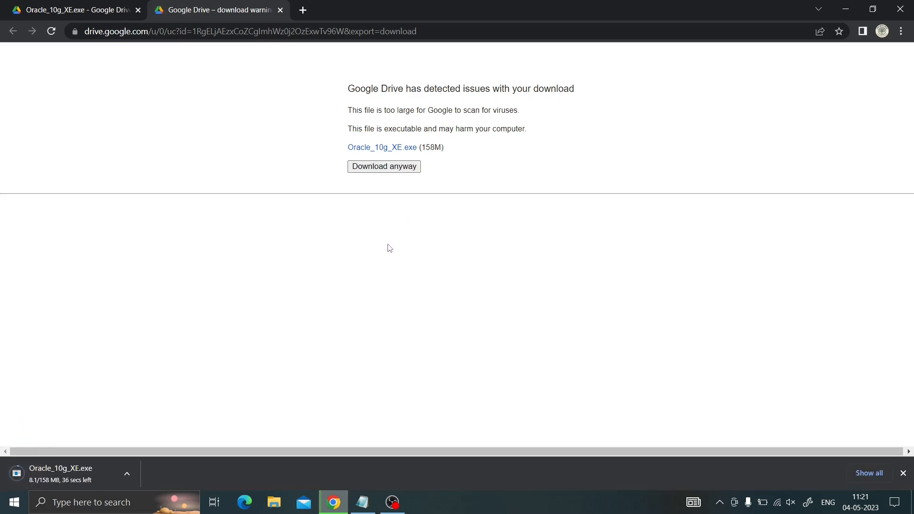
pyautogui.moveTo(379, 279)
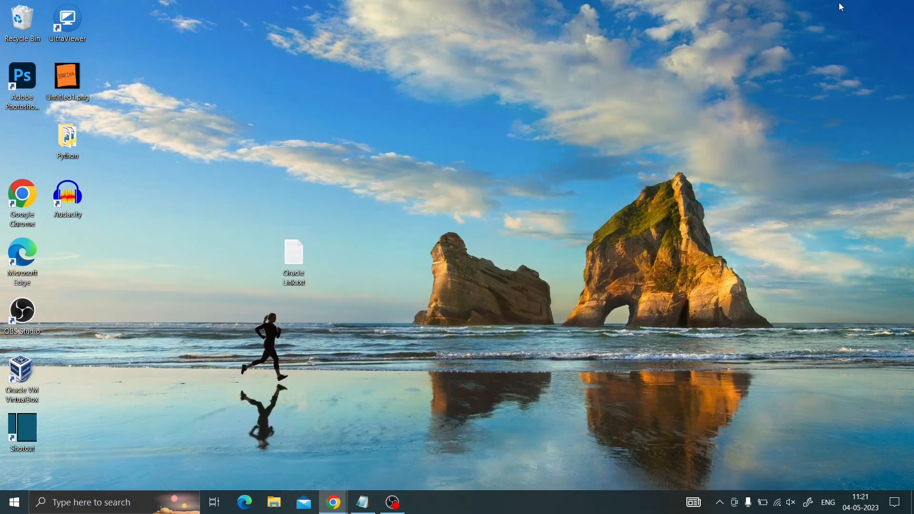
pyautogui.moveTo(565, 270)
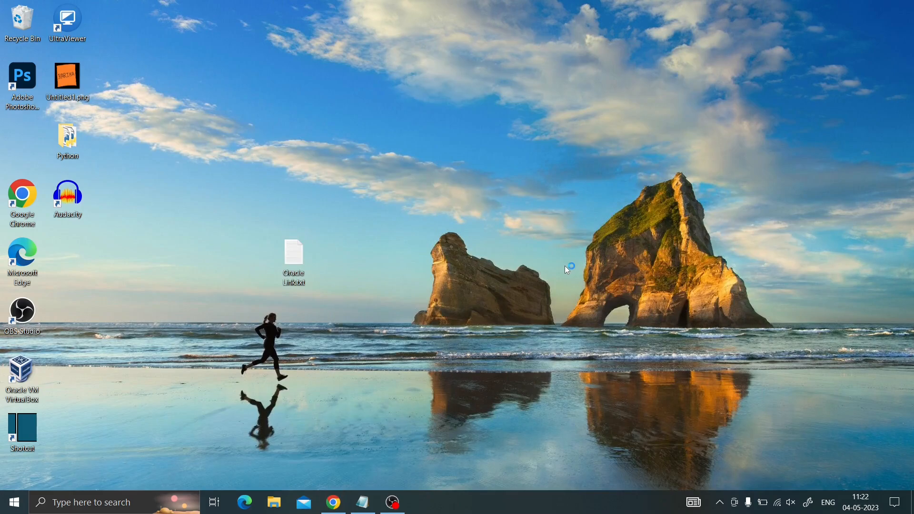
pyautogui.moveTo(540, 284)
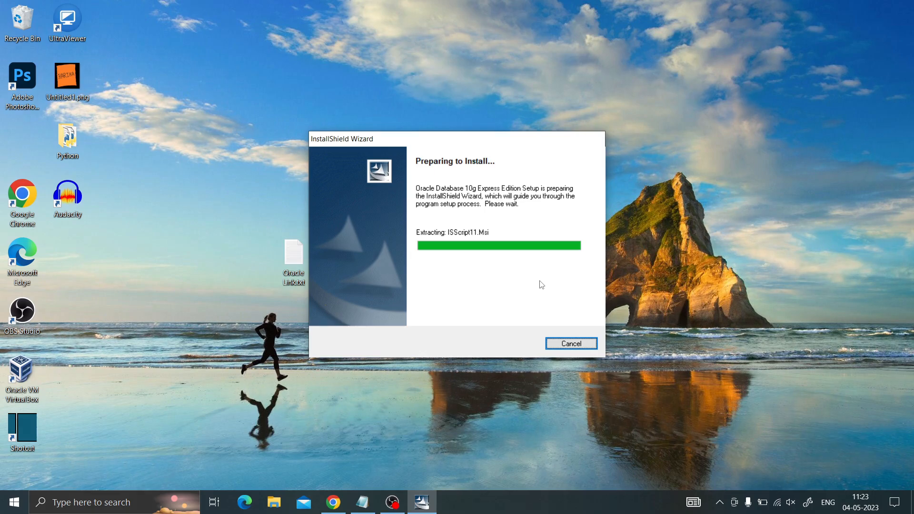
# Step: Run Oracle_10g_XE.exe and wait until the setup welcome page appears
pyautogui.click(570, 343)
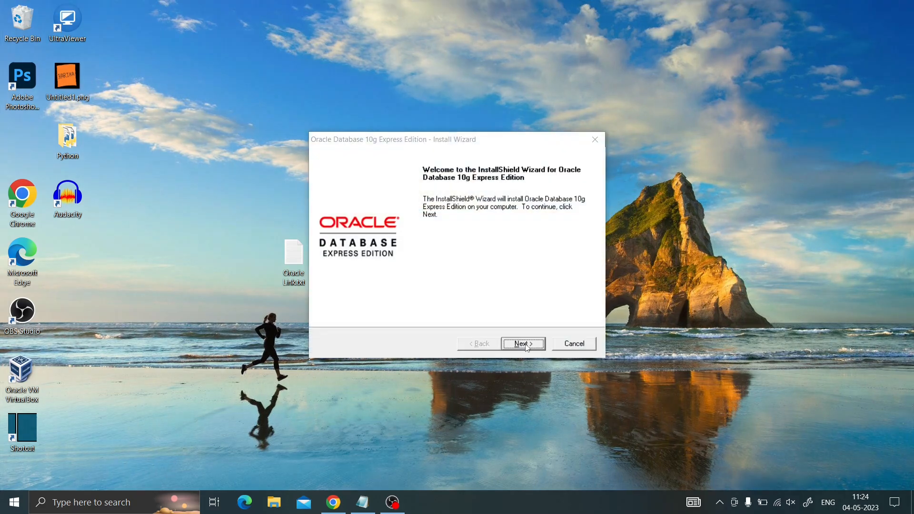
# Step: Move past the welcome page and accept the license agreement terms
pyautogui.click(521, 343)
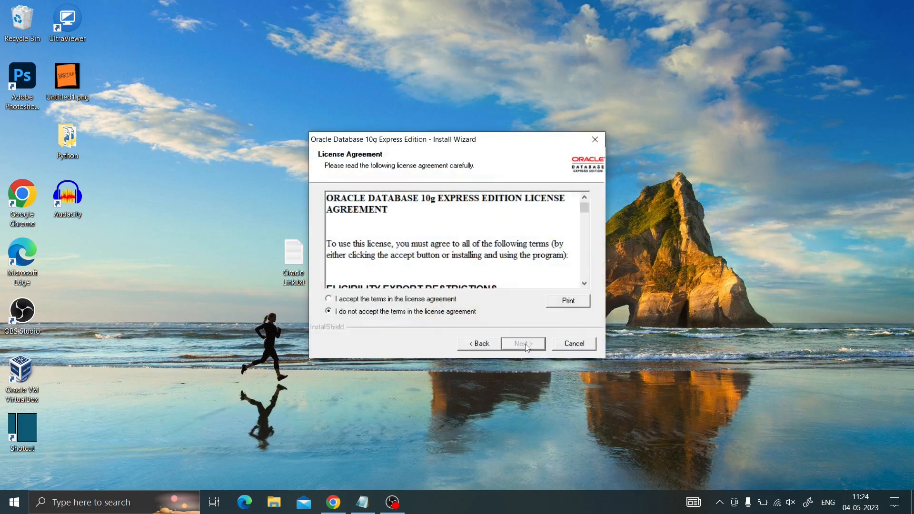
pyautogui.click(328, 298)
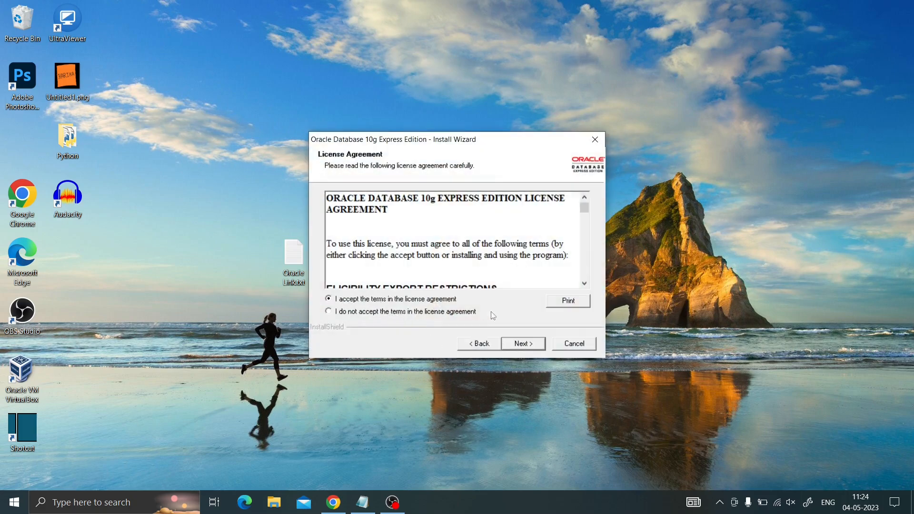
pyautogui.click(521, 343)
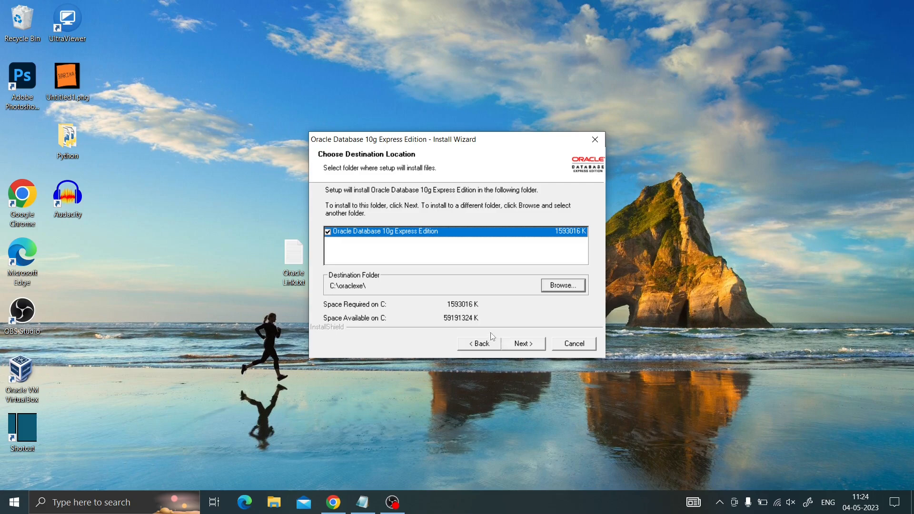
pyautogui.moveTo(356, 300)
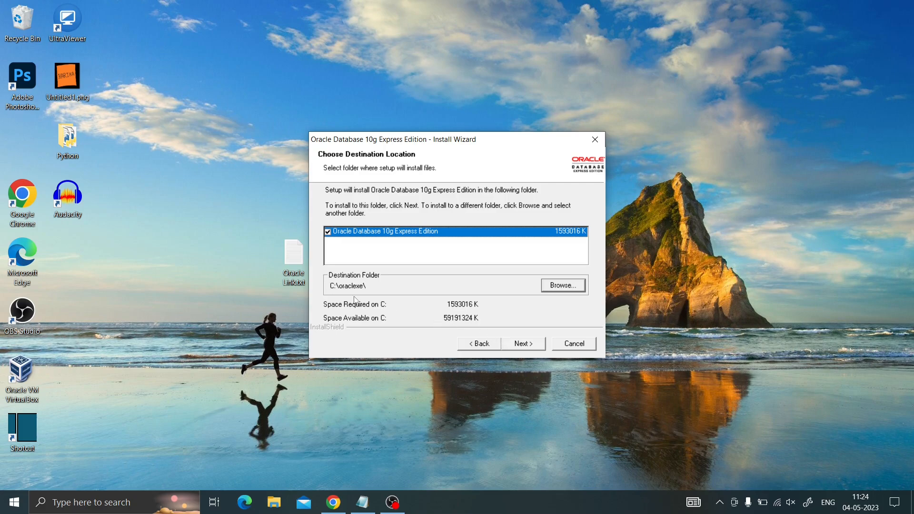
pyautogui.moveTo(400, 299)
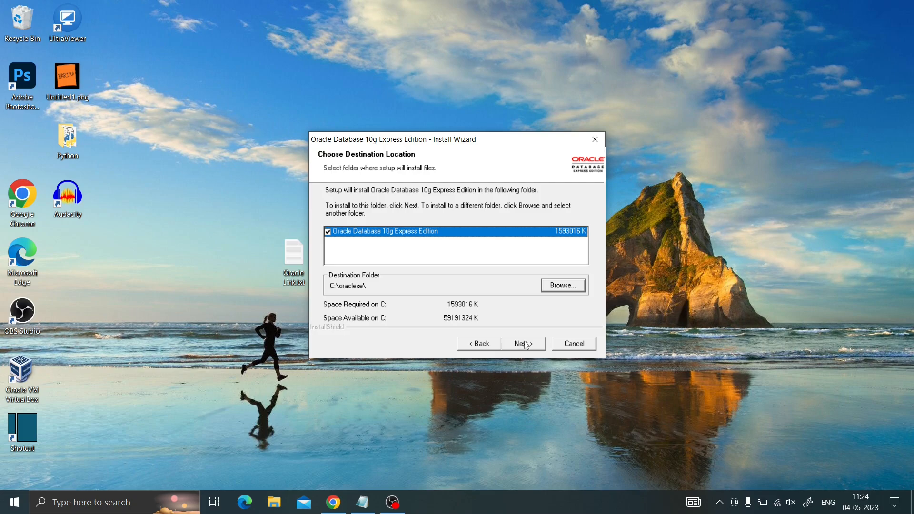
# Step: Keep C:\oraclexe\ as the destination, then enter and confirm the database password
pyautogui.click(521, 343)
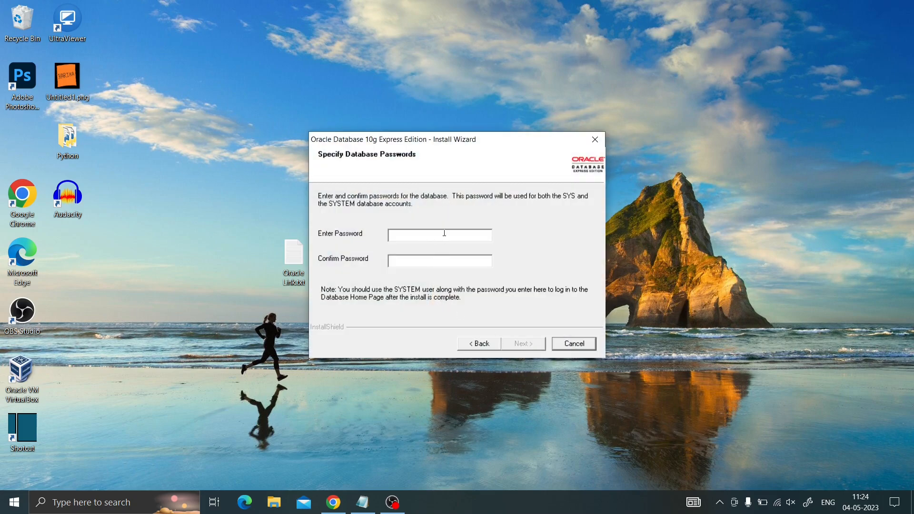
pyautogui.write('***')
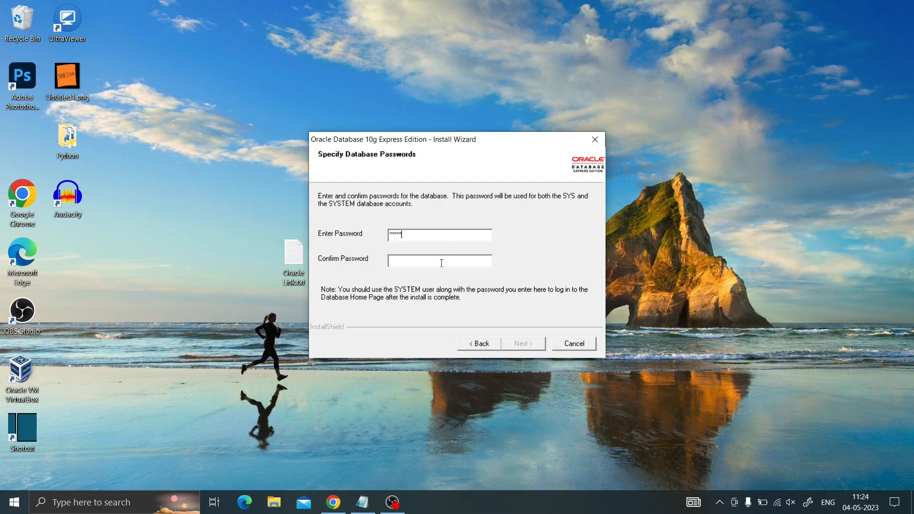
pyautogui.write('*****')
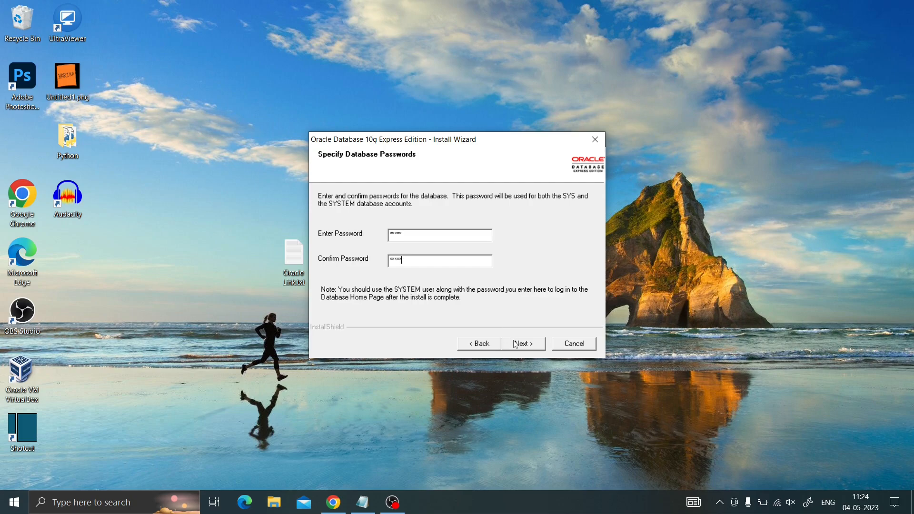
pyautogui.click(521, 344)
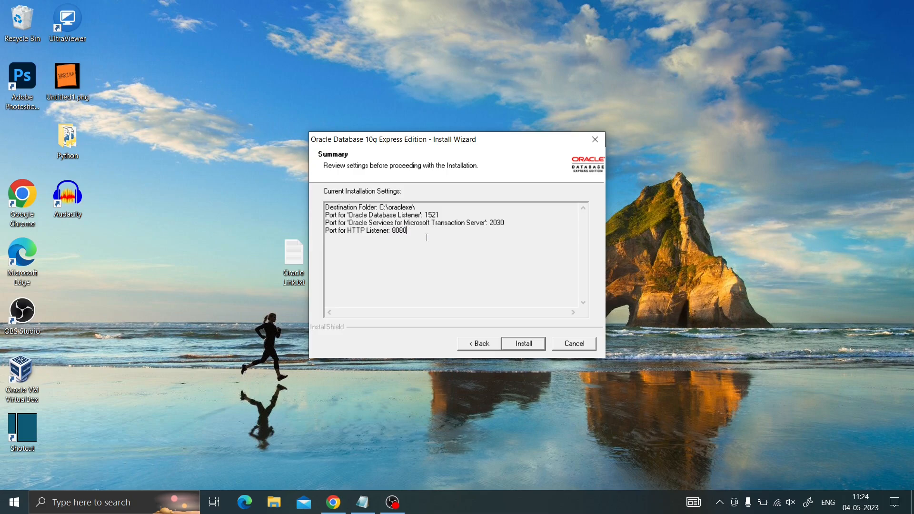
# Step: Start the installation and let the wizard create and start the database services
pyautogui.click(521, 344)
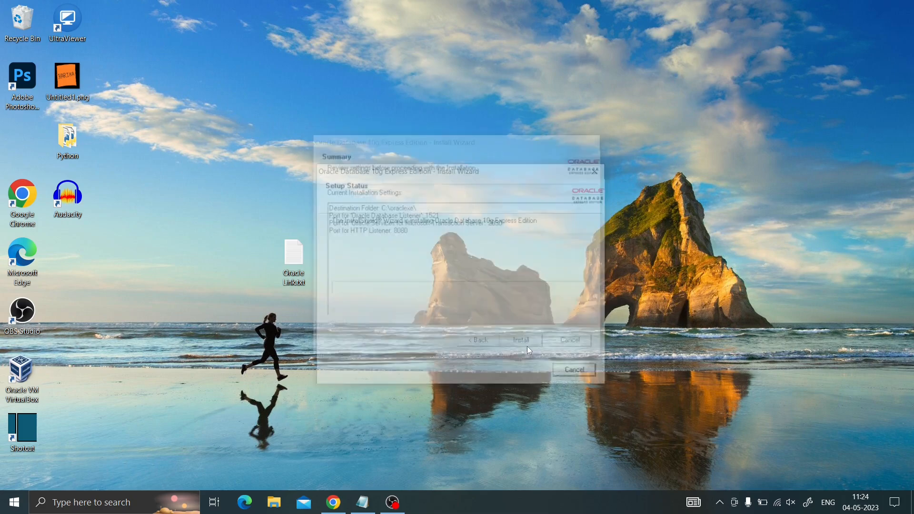
pyautogui.click(520, 340)
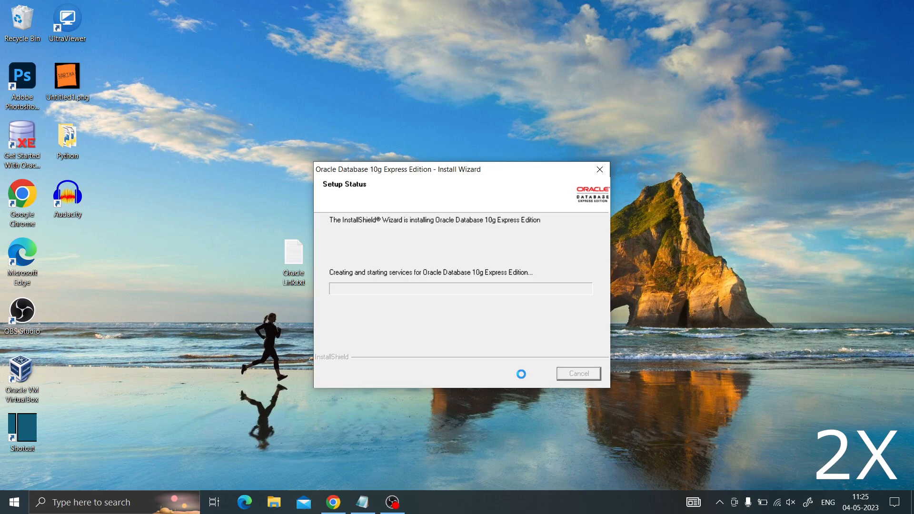
pyautogui.moveTo(522, 377)
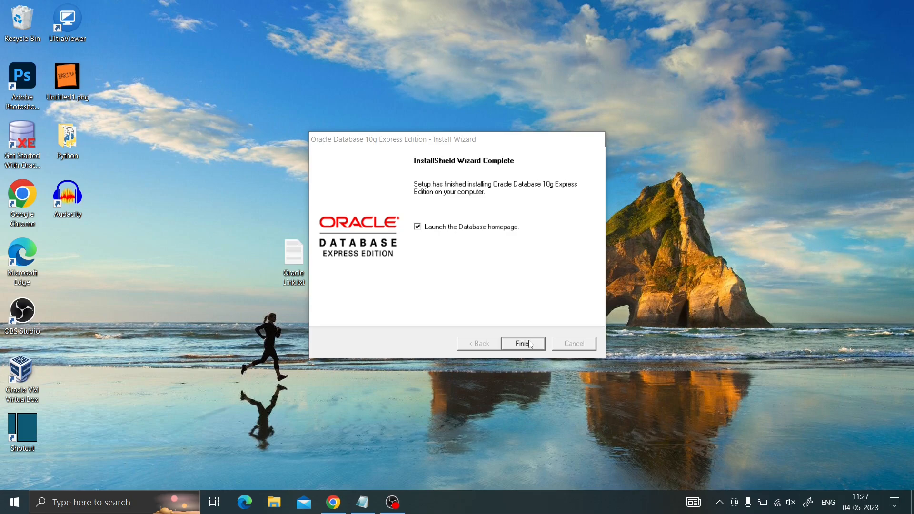
# Step: Click Finish on the InstallShield Wizard Complete page
pyautogui.click(522, 344)
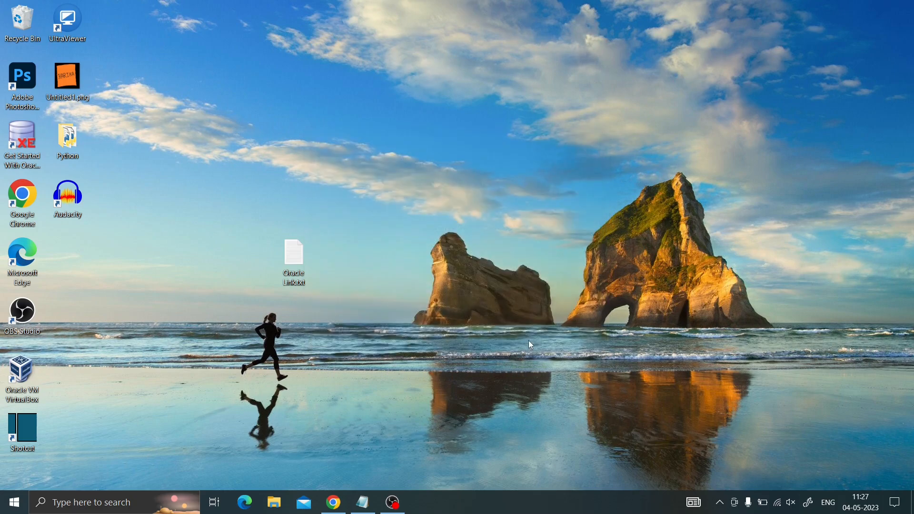
pyautogui.moveTo(504, 388)
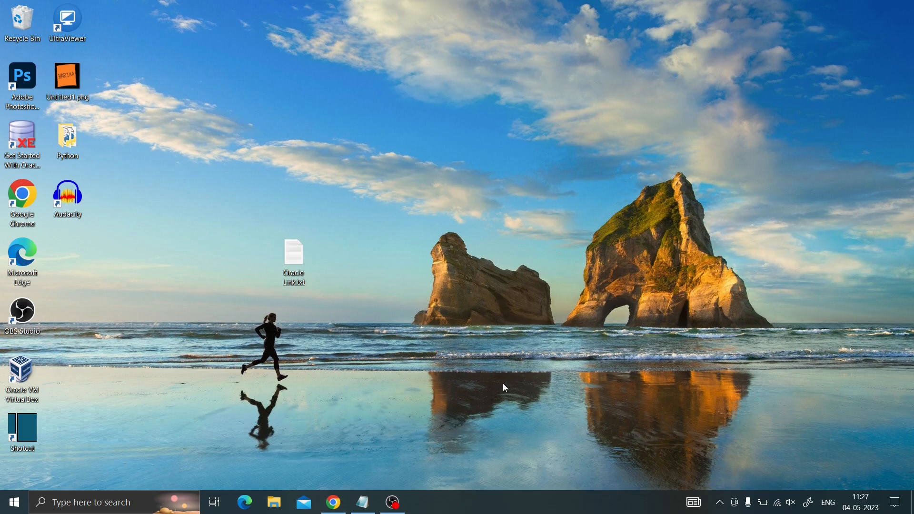
pyautogui.moveTo(394, 402)
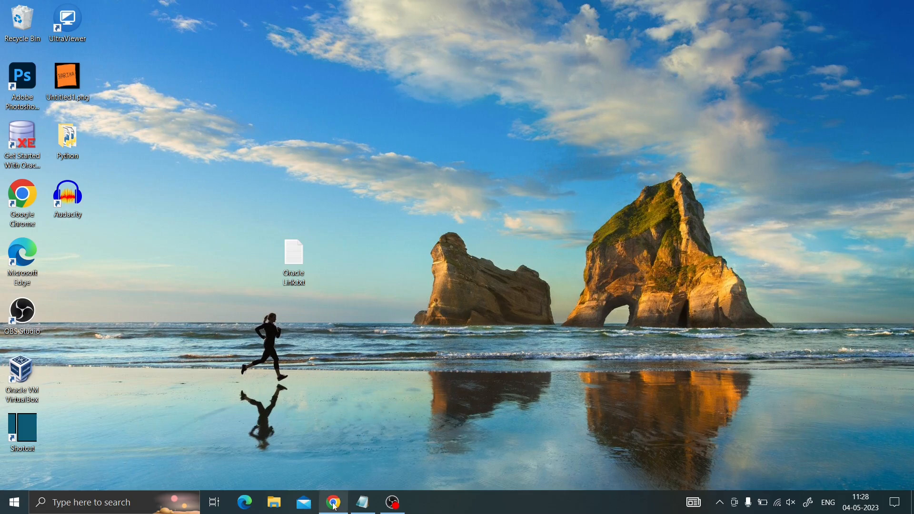
# Step: Load localhost:8080 in a new Chrome tab to view the XE license page, then launch Command Prompt
pyautogui.click(333, 502)
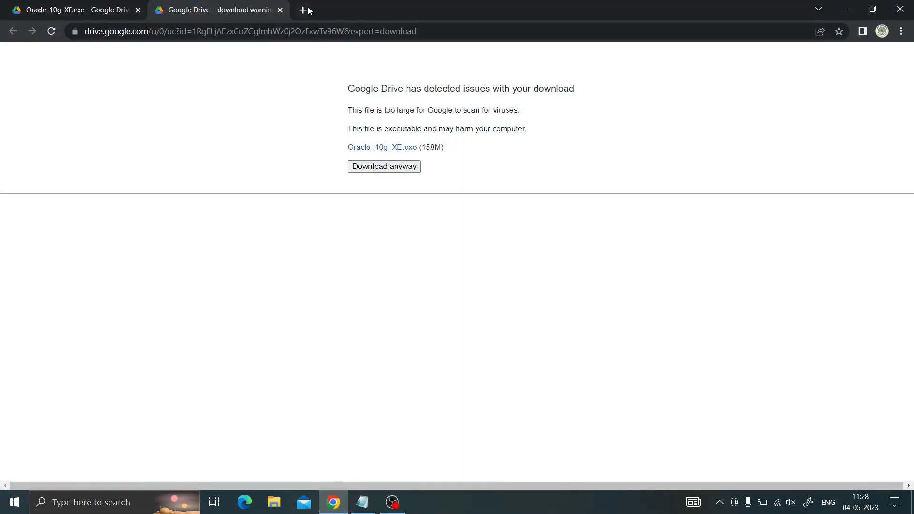
pyautogui.click(302, 10)
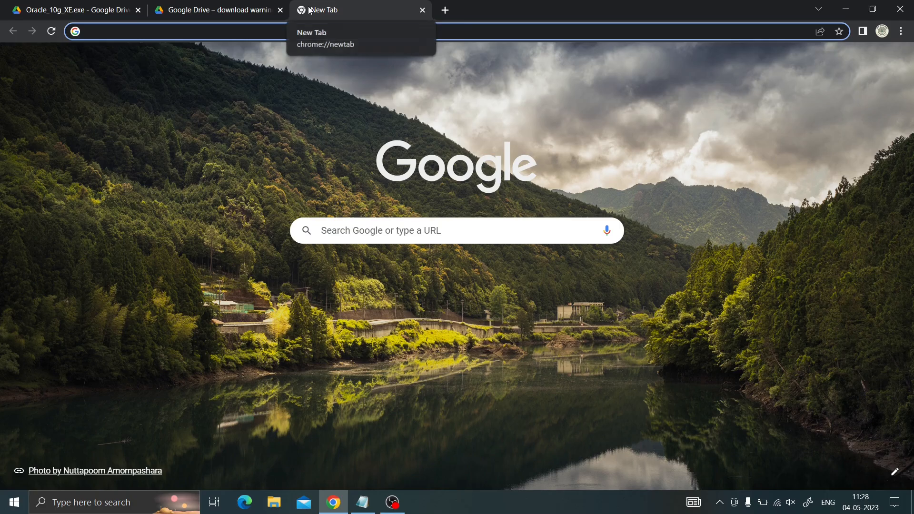
pyautogui.write('localh')
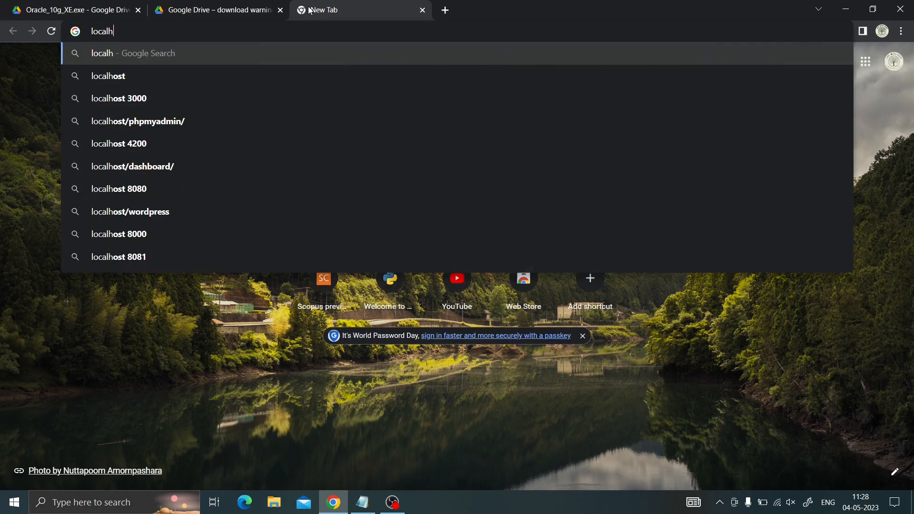
pyautogui.write('ost:')
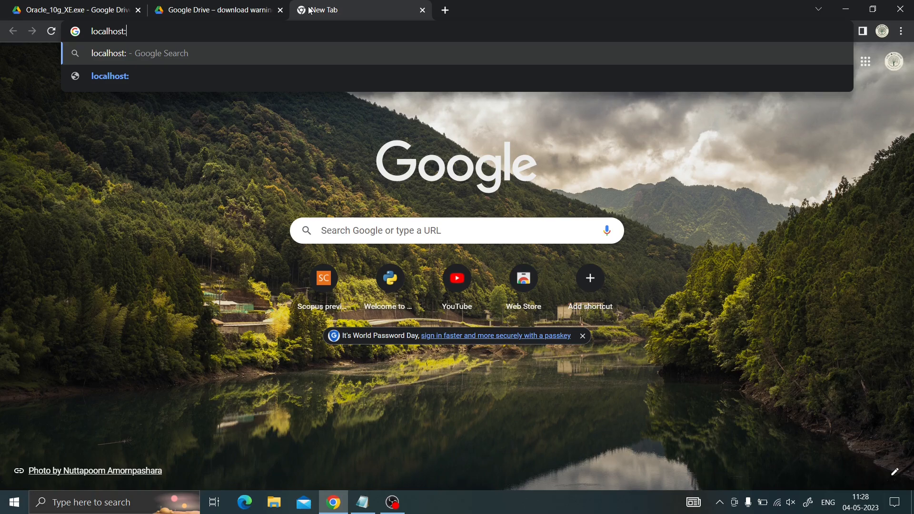
pyautogui.write('8080')
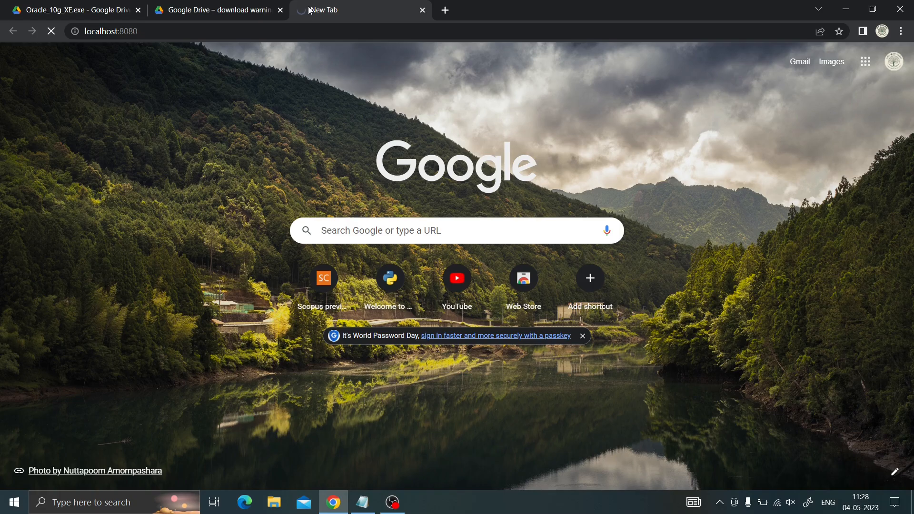
pyautogui.moveTo(315, 96)
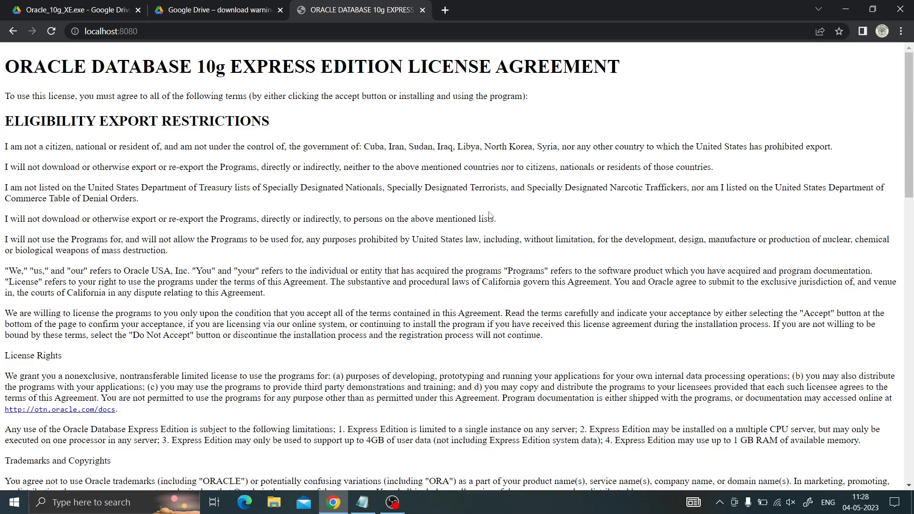
pyautogui.scroll(-3)
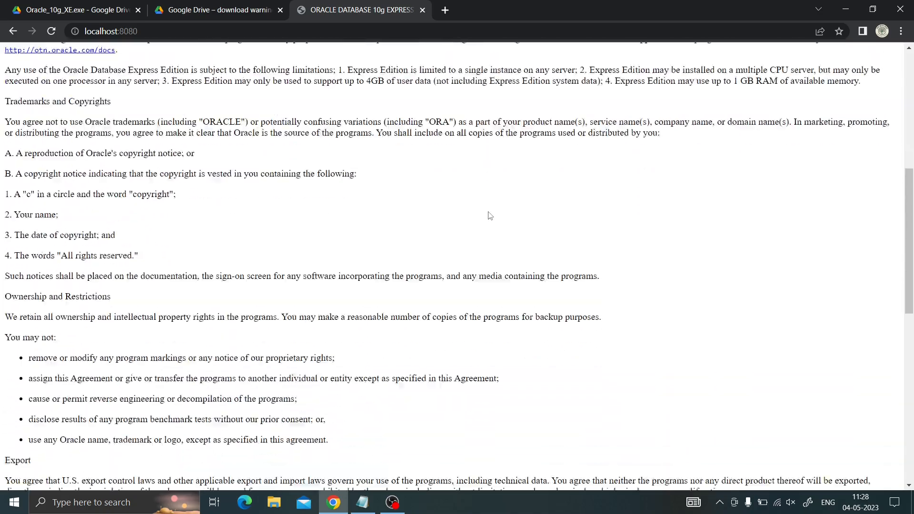
pyautogui.scroll(-3)
pyautogui.write('c')
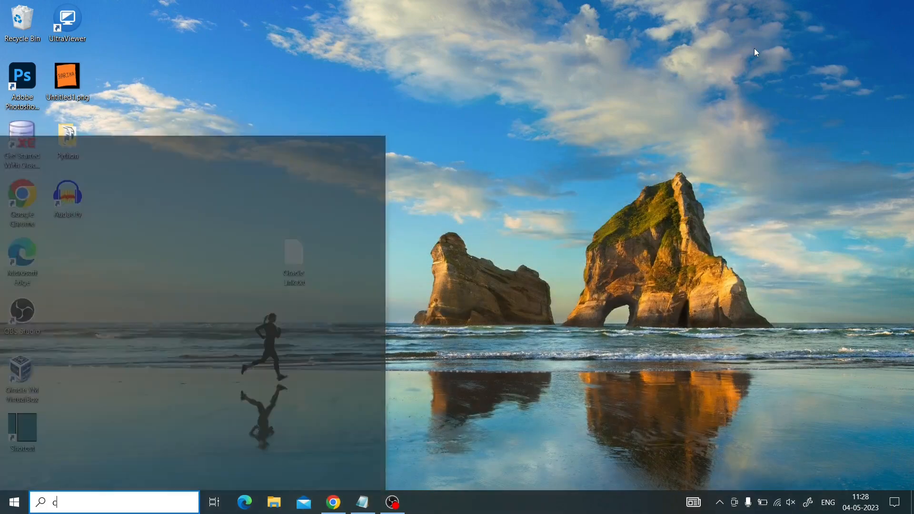
pyautogui.write('md')
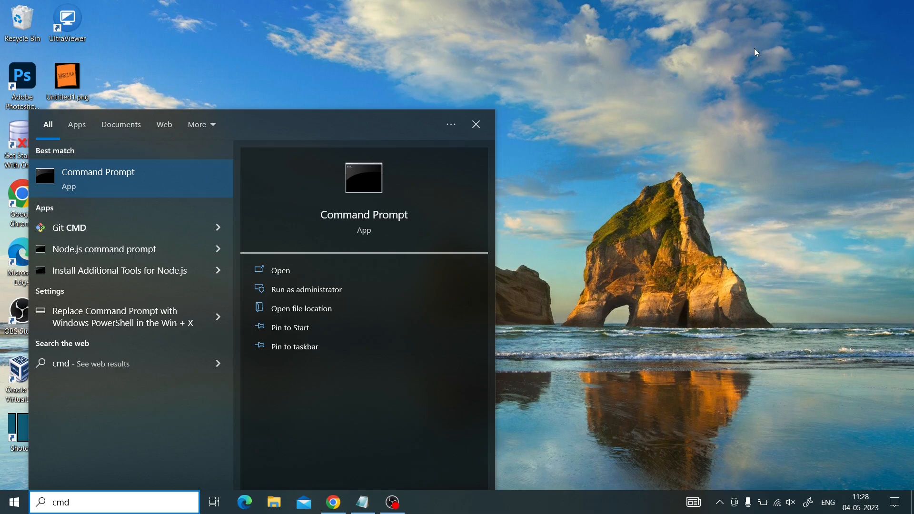
pyautogui.click(280, 270)
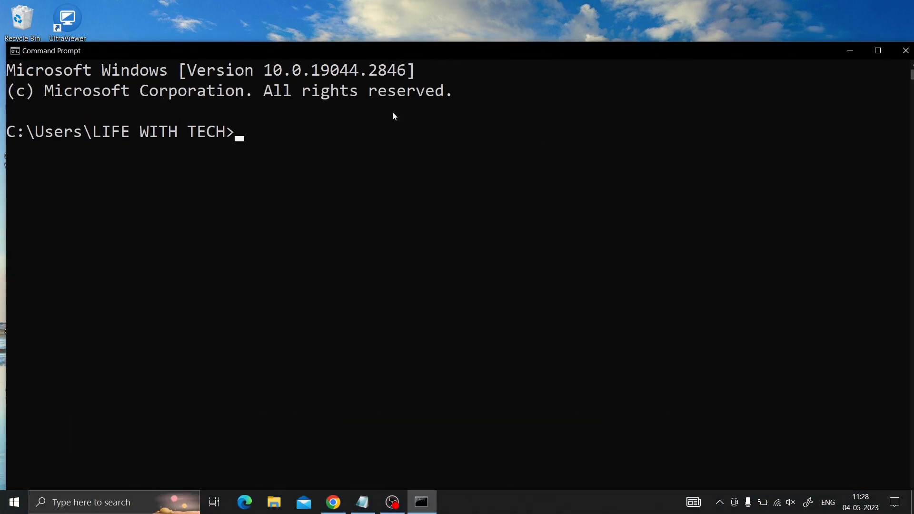
# Step: Run sqlplus, log in as system with the password, then minimize Command Prompt
pyautogui.write('sq')
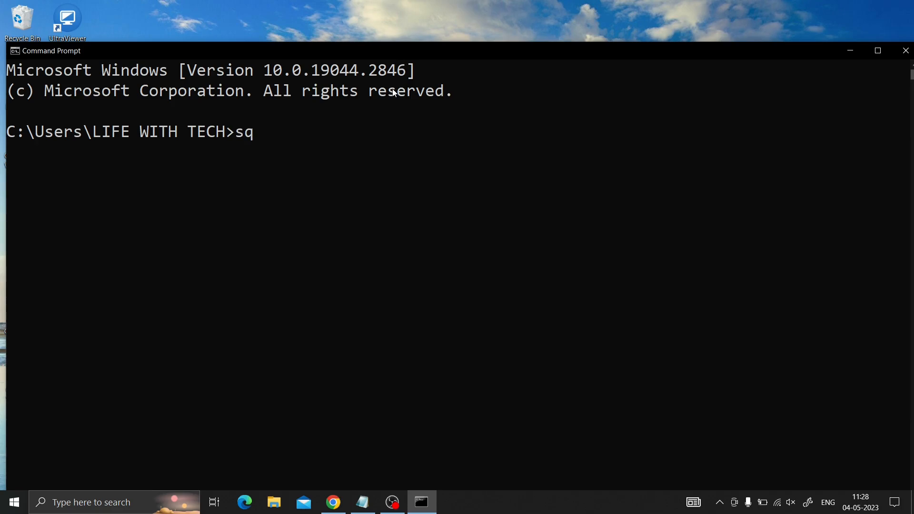
pyautogui.write('lplus')
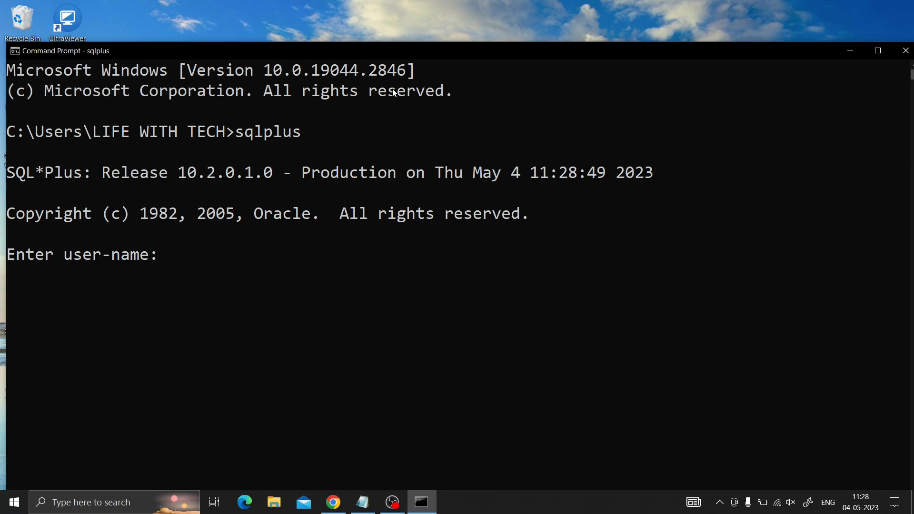
pyautogui.write('system')
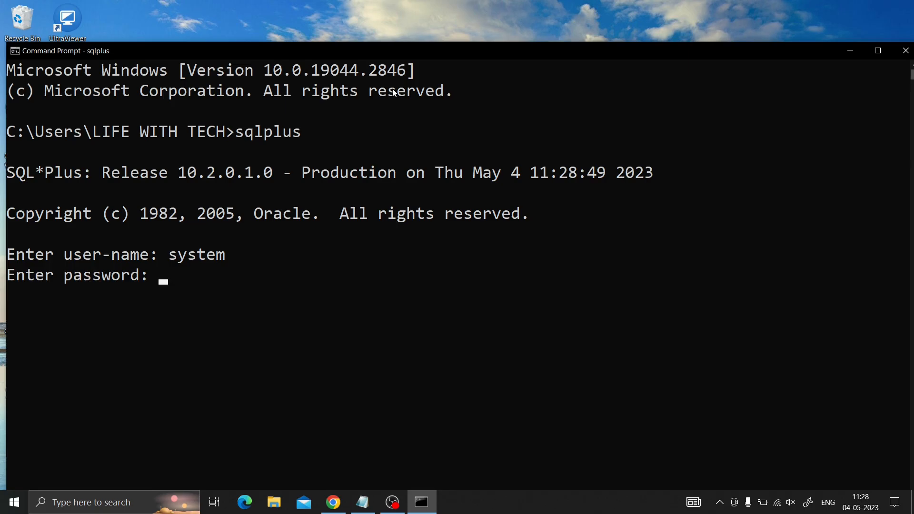
pyautogui.press('Return')
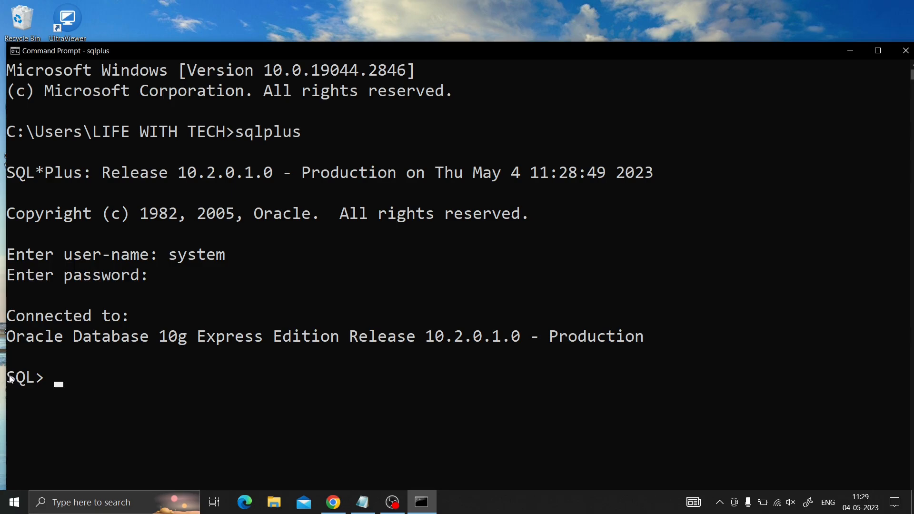
pyautogui.click(49, 376)
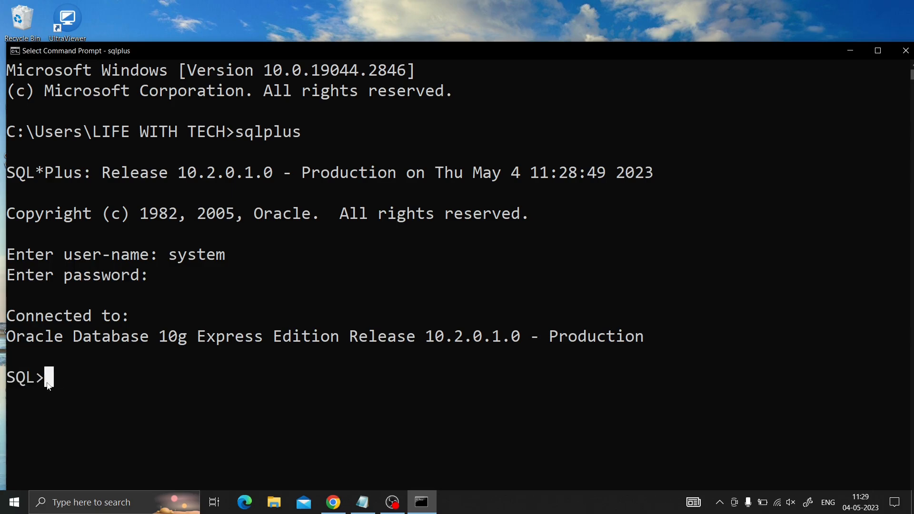
pyautogui.moveTo(779, 26)
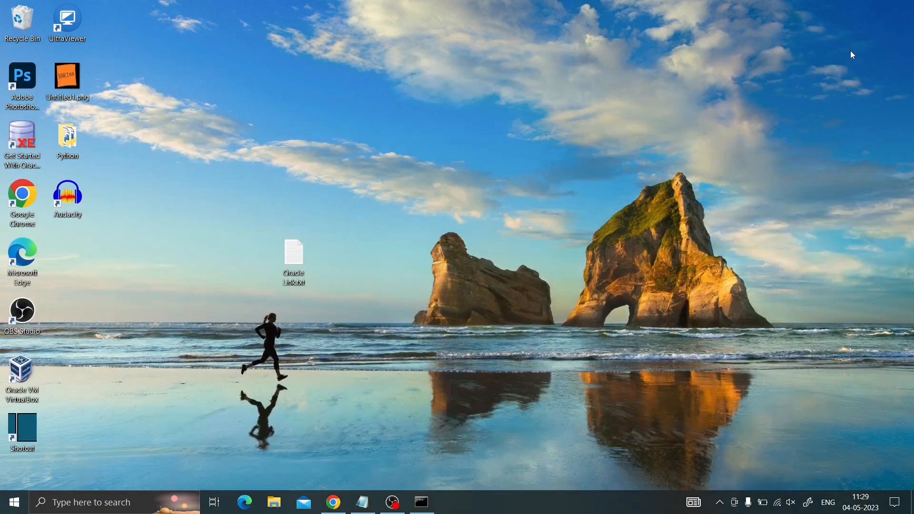
pyautogui.moveTo(672, 167)
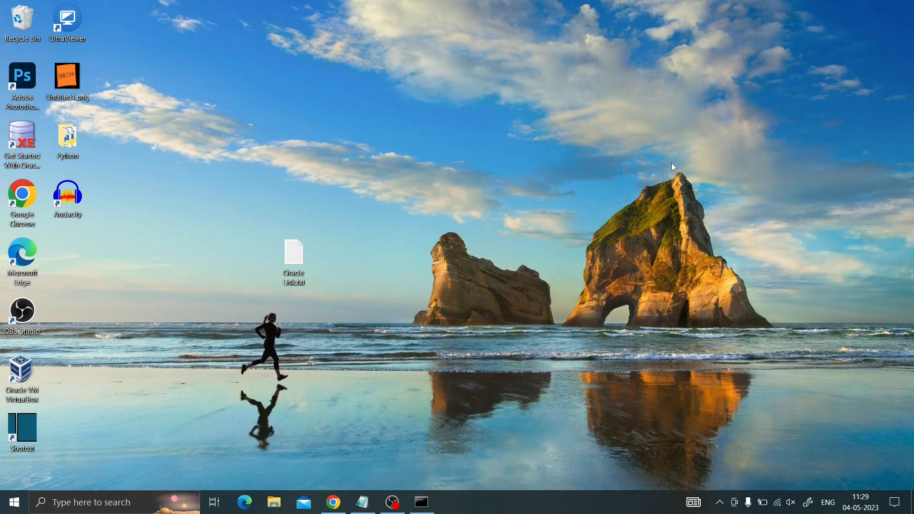